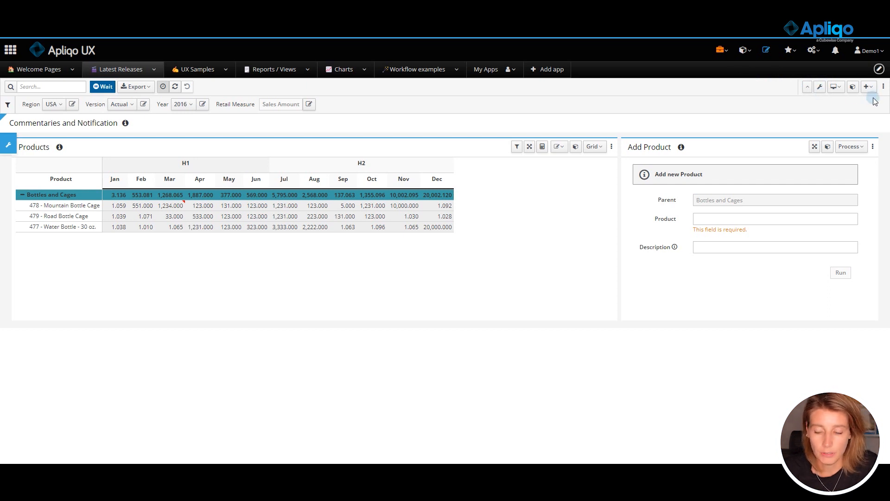
Show the dashboard's add-new menu listing Widget, Widget PopUp, Toolbar PopUp and TI Button
{"action": "left_click", "coordinate": [869, 86]}
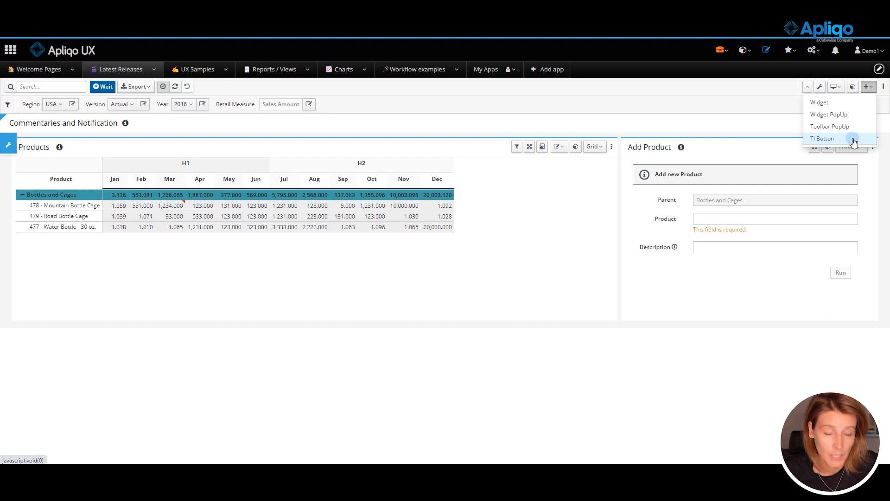
Start a new TI Button on instance UX_Demo, reviewing processes and keeping APQ.Process.Execute
{"action": "left_click", "coordinate": [822, 139]}
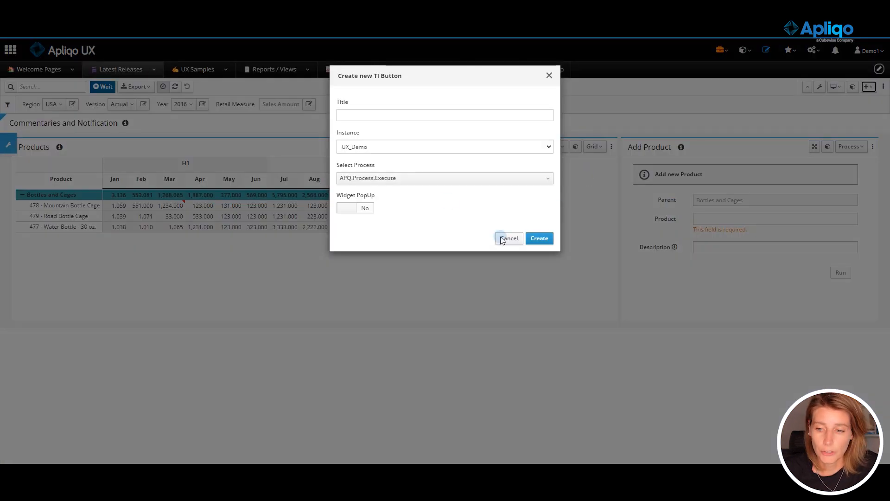
{"action": "mouse_move", "coordinate": [302, 221]}
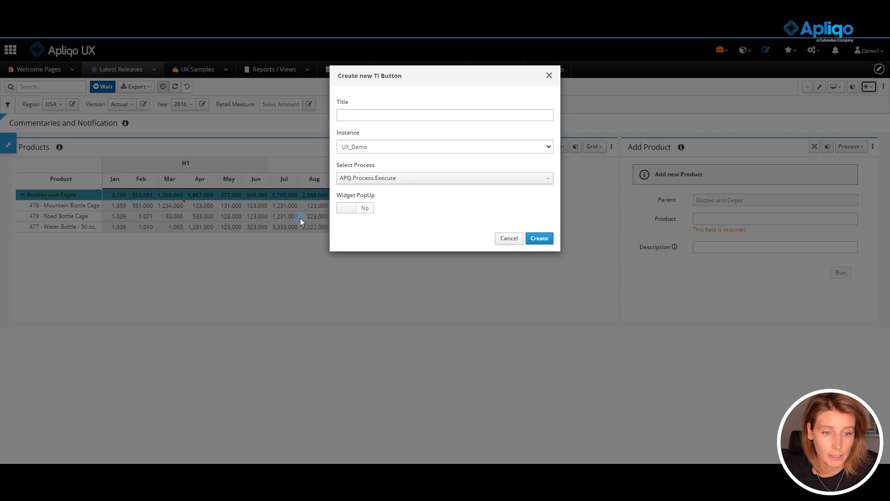
{"action": "mouse_move", "coordinate": [334, 178]}
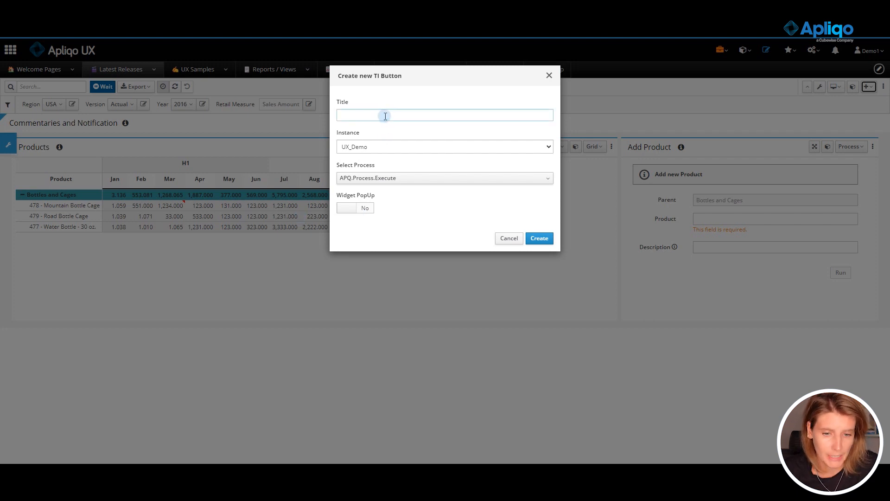
{"action": "mouse_move", "coordinate": [385, 146]}
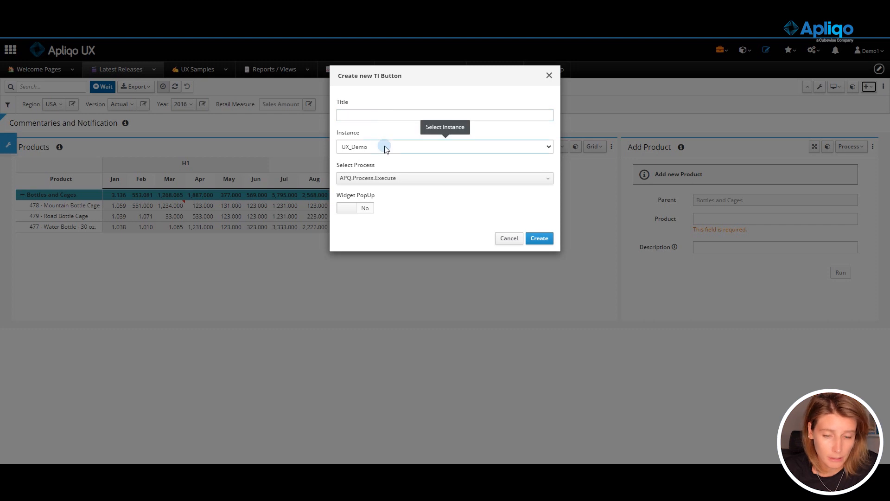
{"action": "mouse_move", "coordinate": [406, 156]}
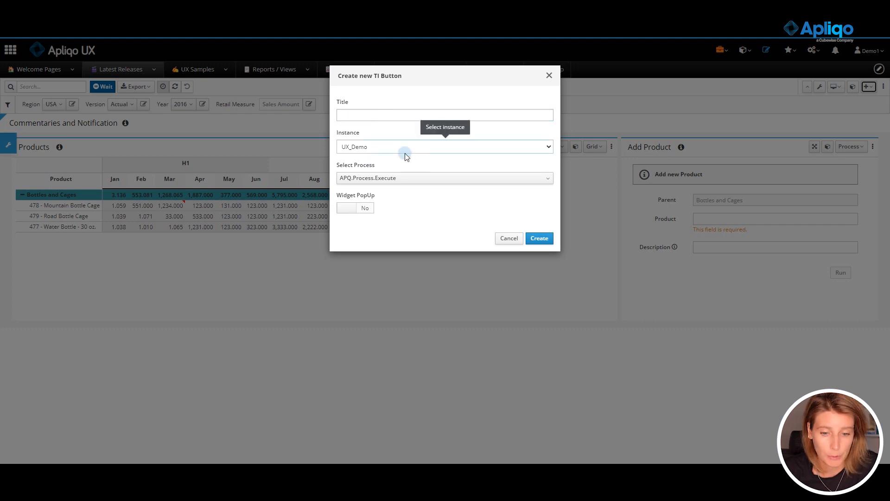
{"action": "left_click", "coordinate": [444, 178]}
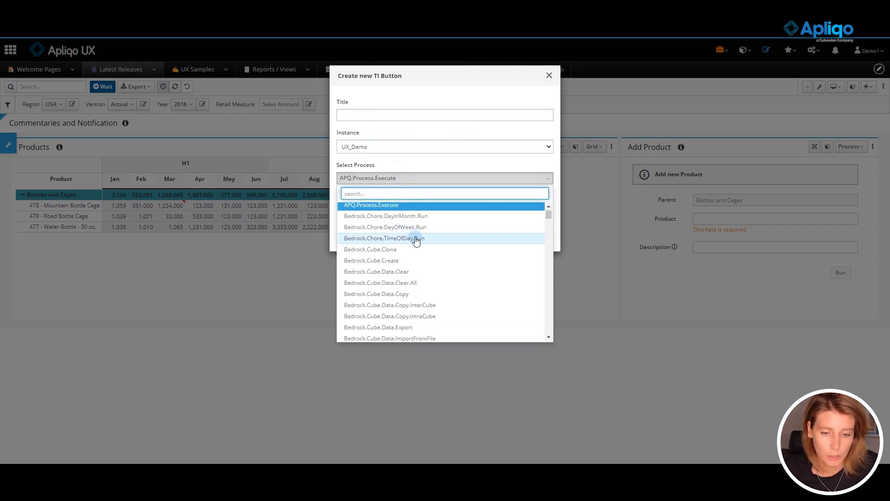
{"action": "scroll", "scroll_direction": "down", "scroll_amount": 3}
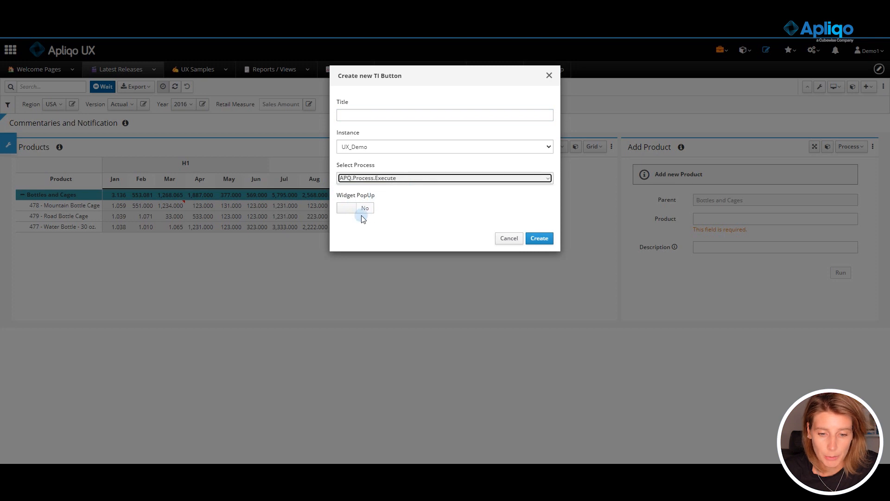
{"action": "mouse_move", "coordinate": [352, 214]}
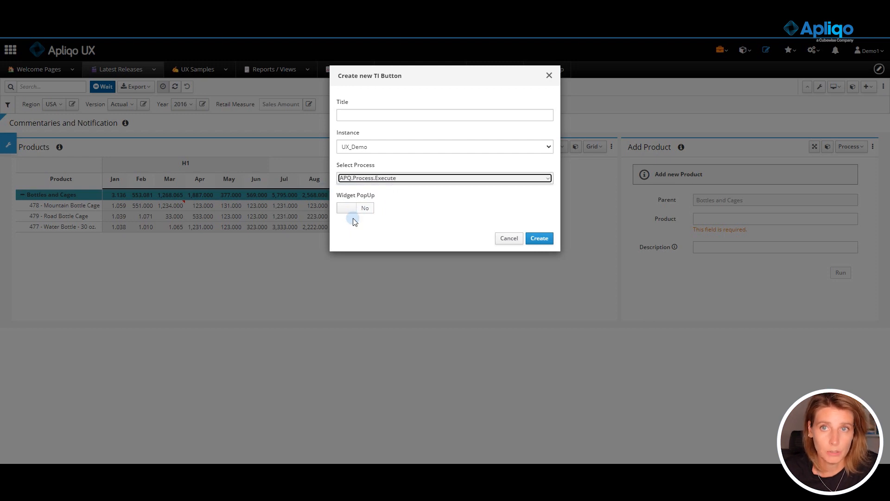
{"action": "mouse_move", "coordinate": [368, 226]}
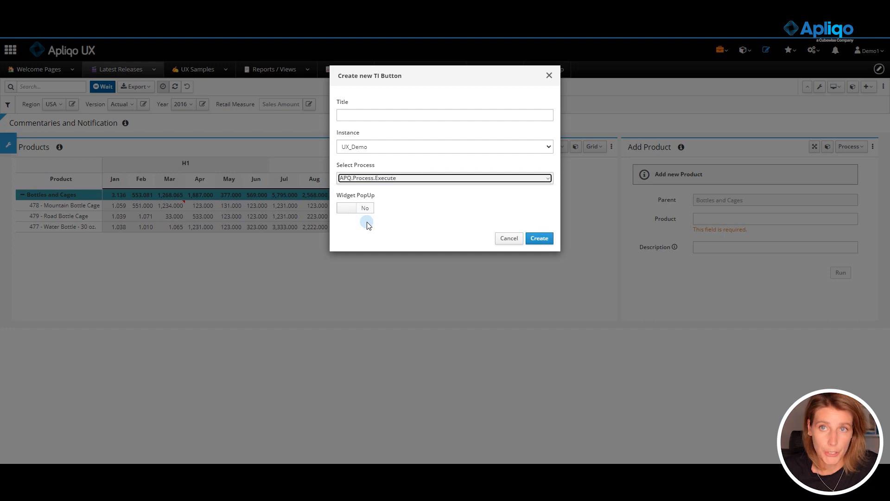
{"action": "mouse_move", "coordinate": [399, 213]}
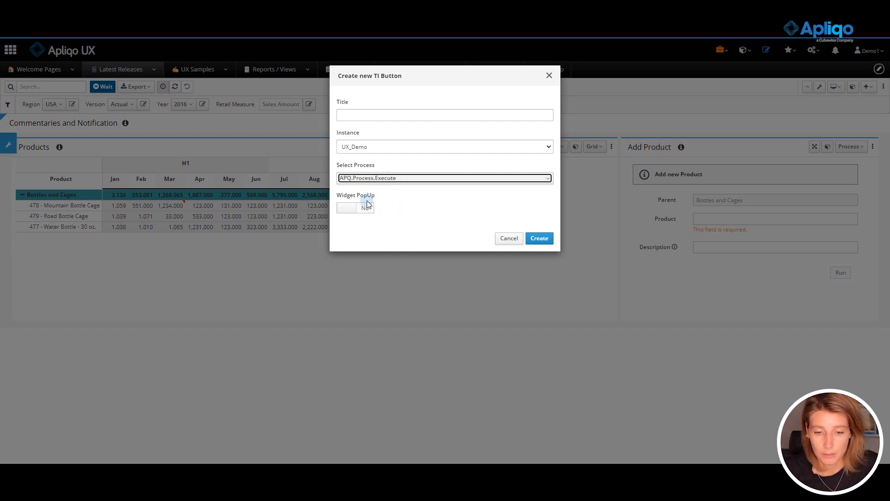
{"action": "mouse_move", "coordinate": [422, 195]}
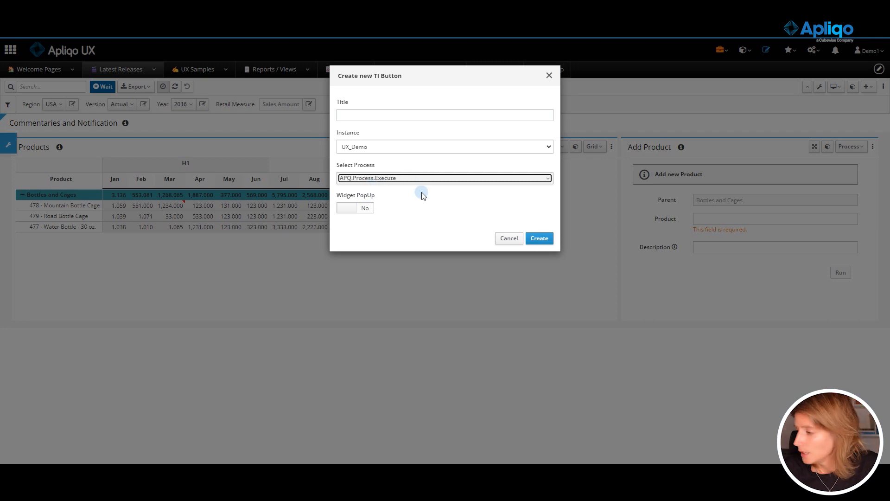
Title the TI button 'New' and create it on the dashboard toolbar
{"action": "left_click", "coordinate": [444, 115]}
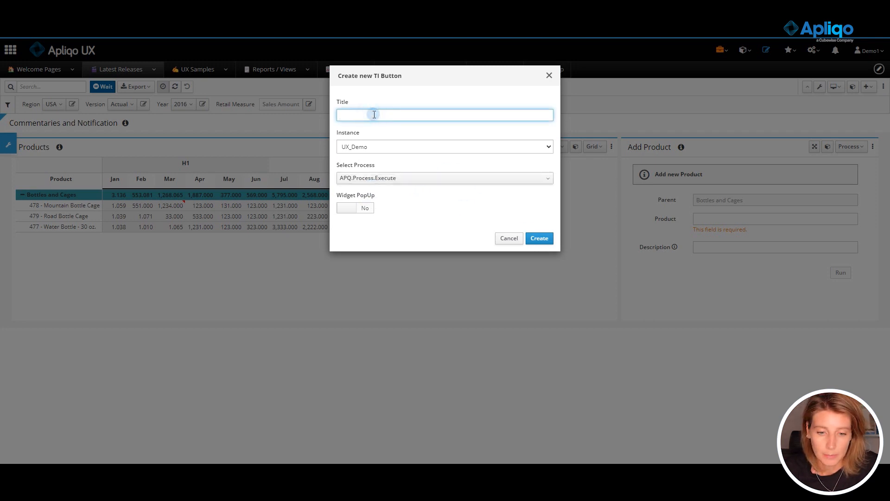
{"action": "type", "text": "New"}
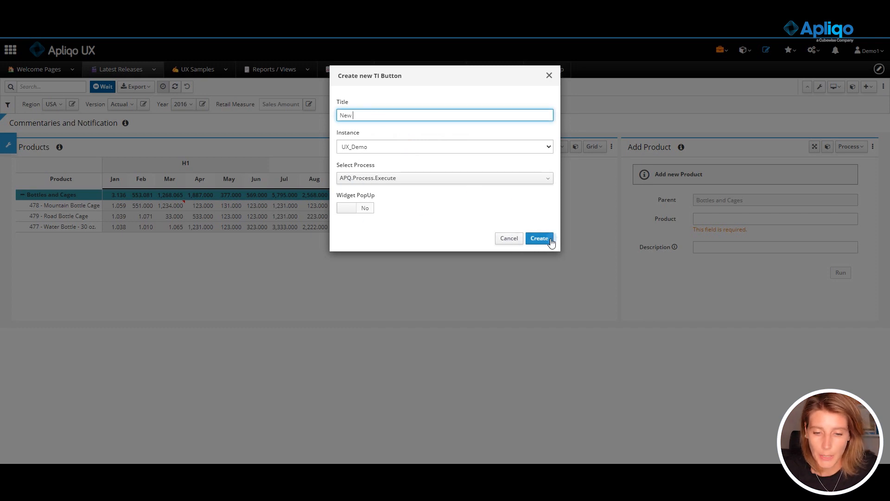
{"action": "left_click", "coordinate": [538, 239]}
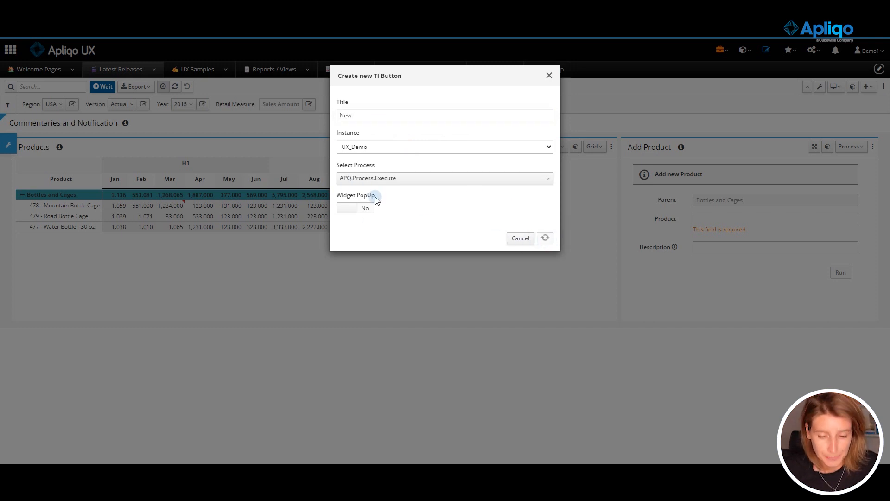
{"action": "left_click", "coordinate": [545, 239]}
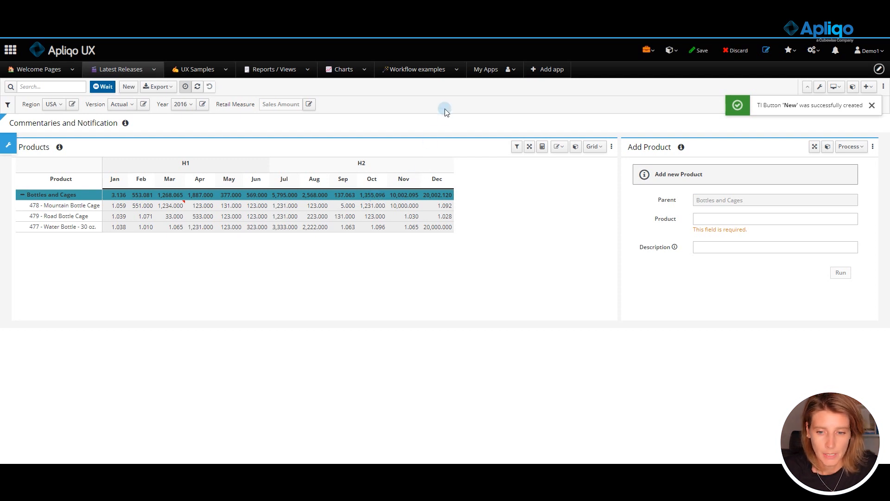
{"action": "mouse_move", "coordinate": [128, 86]}
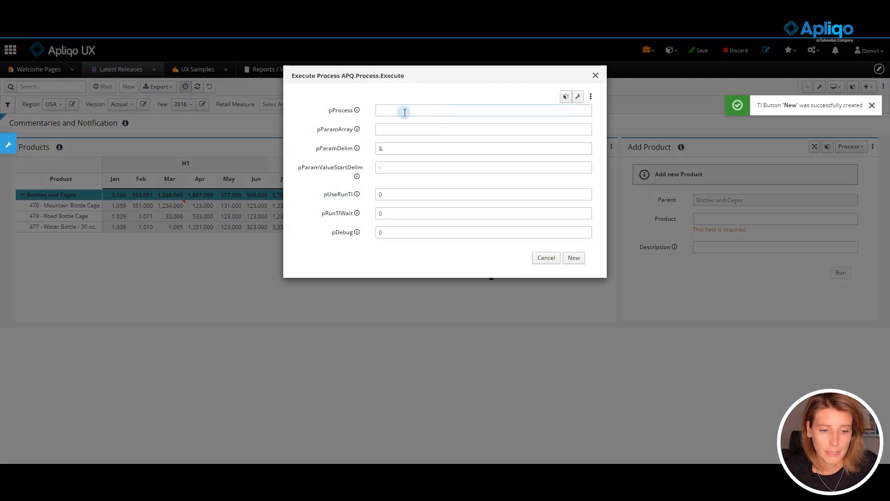
{"action": "mouse_move", "coordinate": [322, 108]}
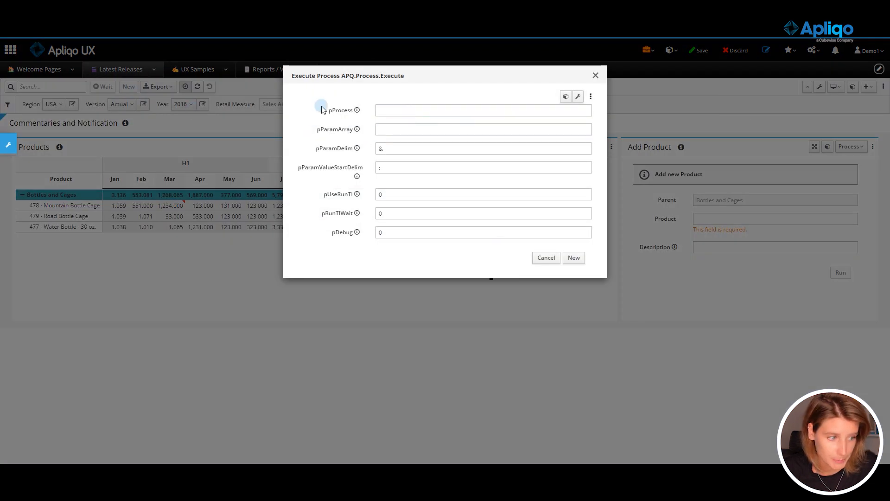
{"action": "mouse_move", "coordinate": [231, 155]}
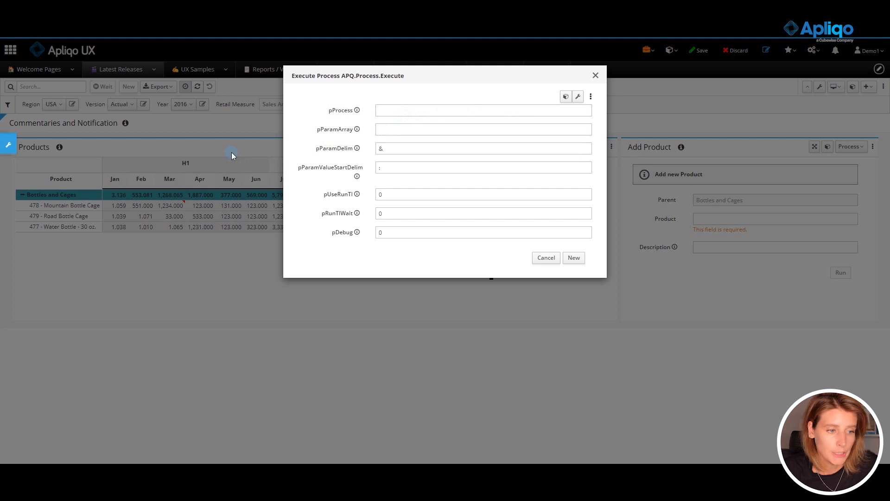
{"action": "mouse_move", "coordinate": [201, 165]}
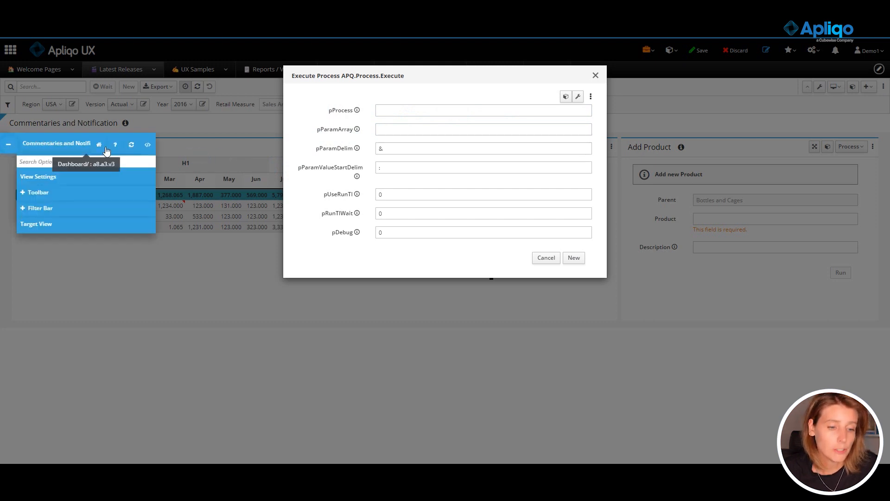
{"action": "mouse_move", "coordinate": [368, 95]}
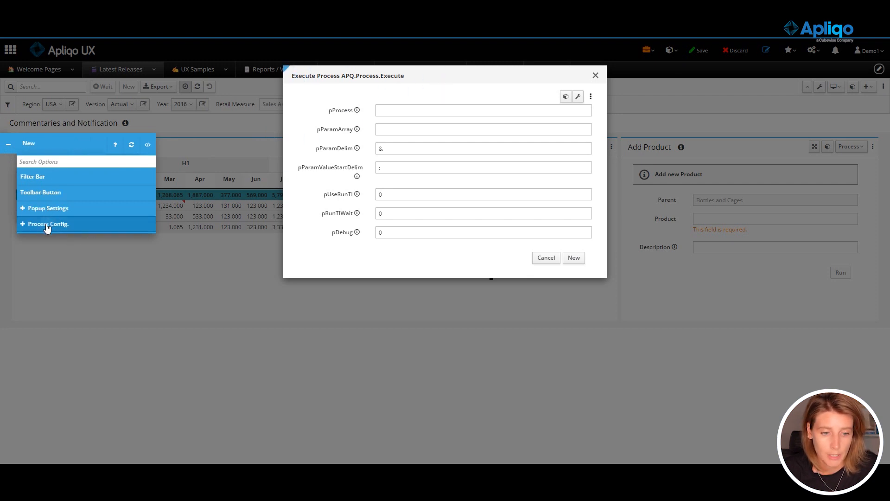
Expand the New popup's Process Config and review the APQ.Process.Execute parameters table
{"action": "left_click", "coordinate": [47, 224]}
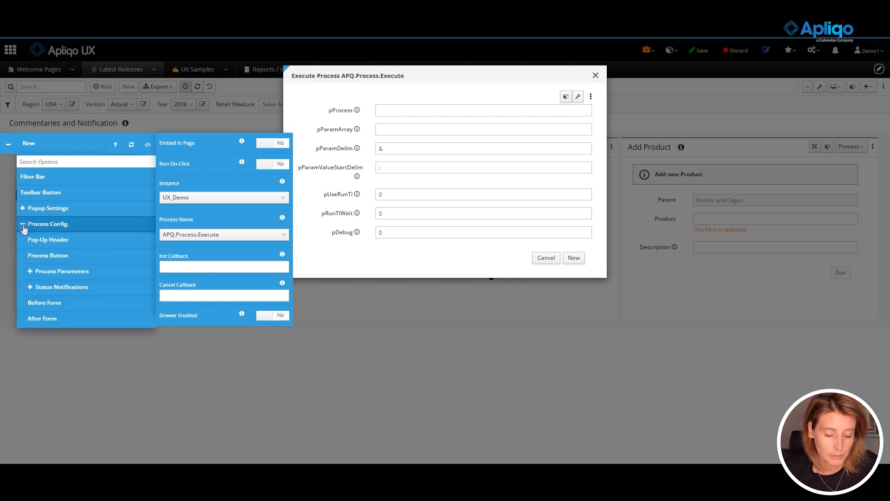
{"action": "left_click", "coordinate": [61, 271]}
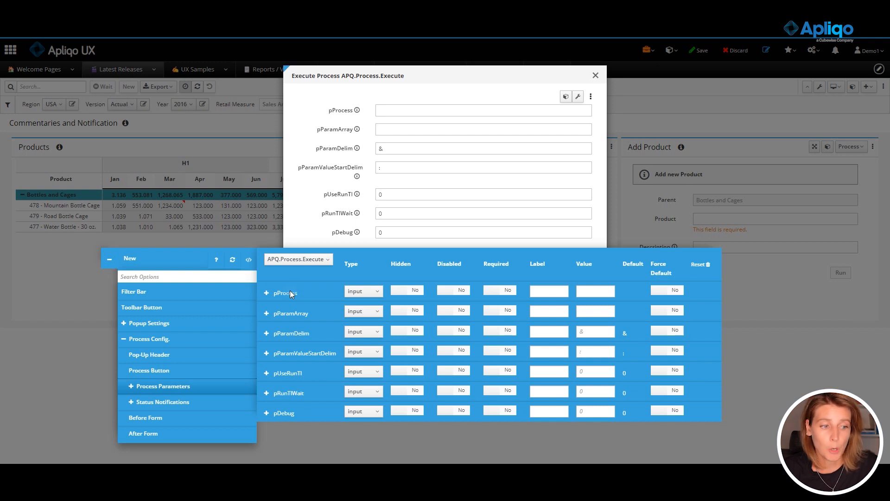
{"action": "mouse_move", "coordinate": [124, 260]}
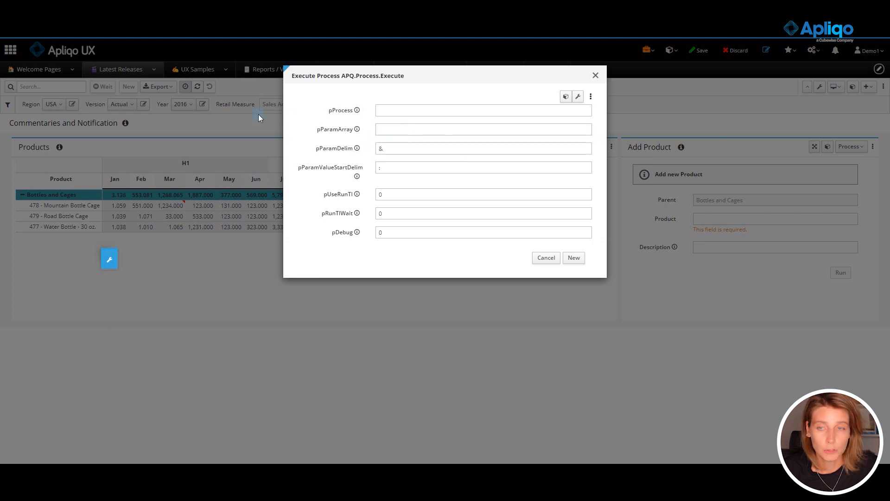
{"action": "mouse_move", "coordinate": [534, 95]}
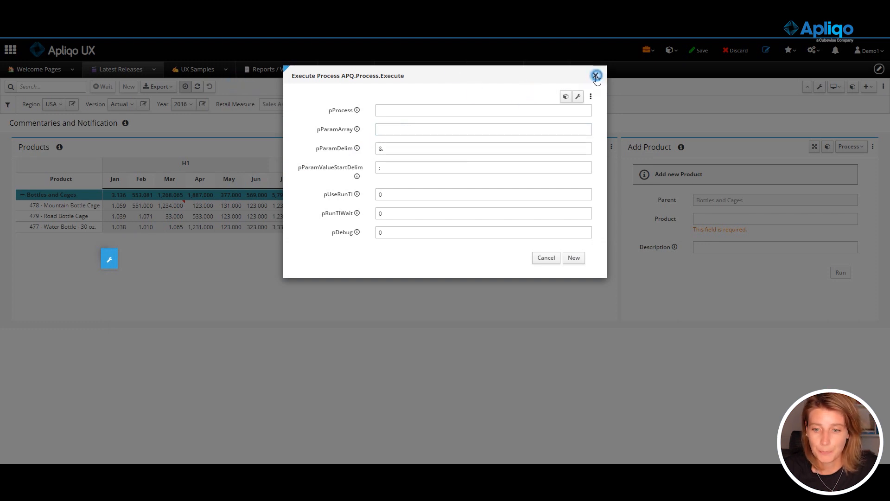
Leave the Execute Process popup and run the Wait toolbar button's process
{"action": "left_click", "coordinate": [596, 75]}
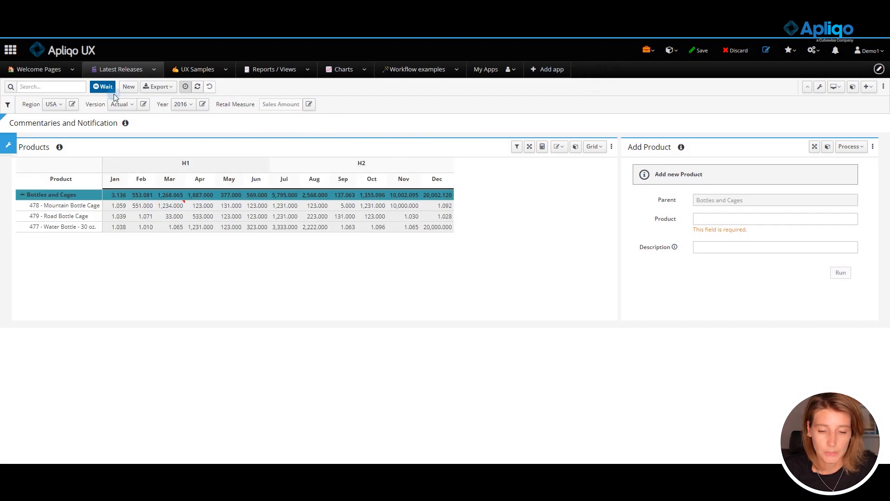
{"action": "left_click", "coordinate": [103, 87]}
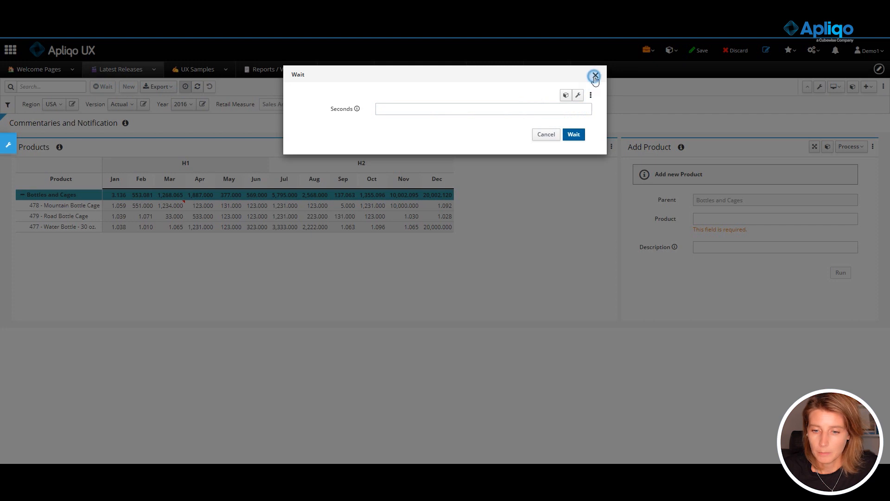
{"action": "left_click", "coordinate": [593, 76]}
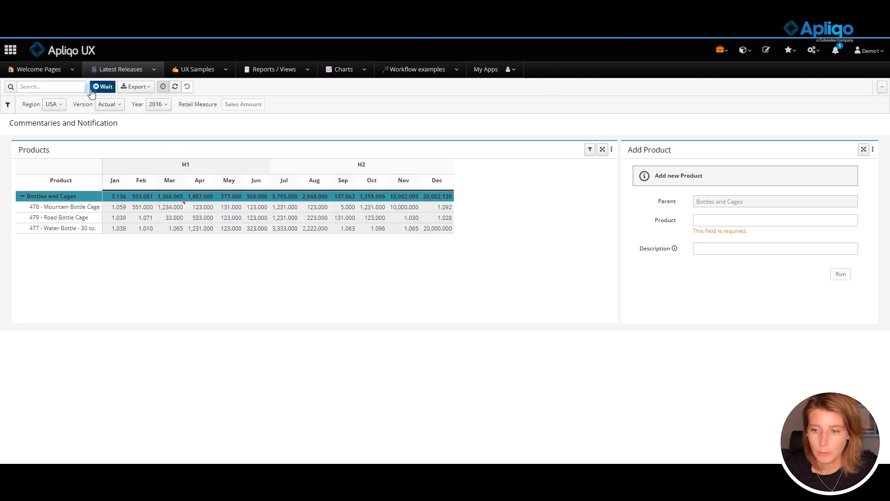
{"action": "mouse_move", "coordinate": [775, 89]}
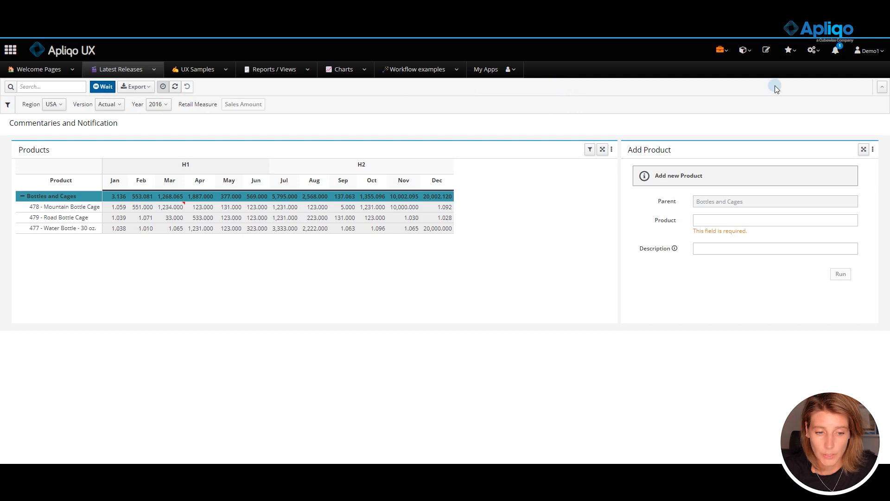
Check the 'The wait is over!' success entry under Process notifications, then dismiss notifications
{"action": "left_click", "coordinate": [835, 50]}
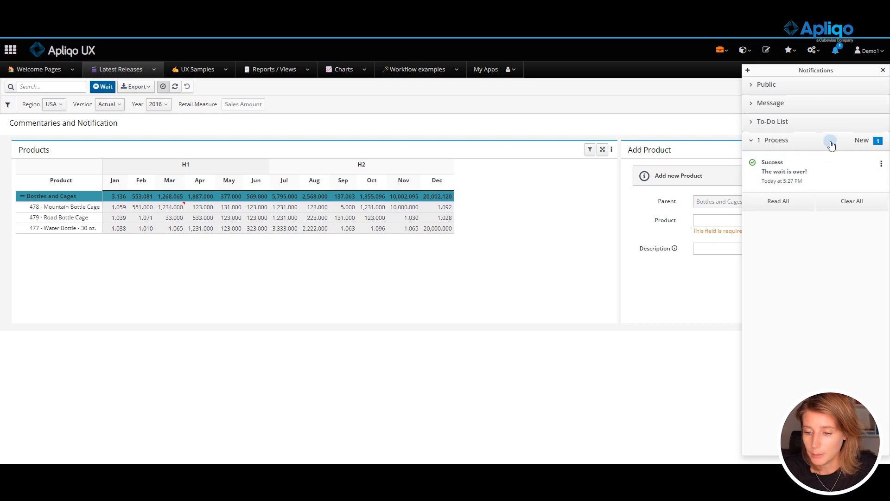
{"action": "left_click", "coordinate": [829, 140]}
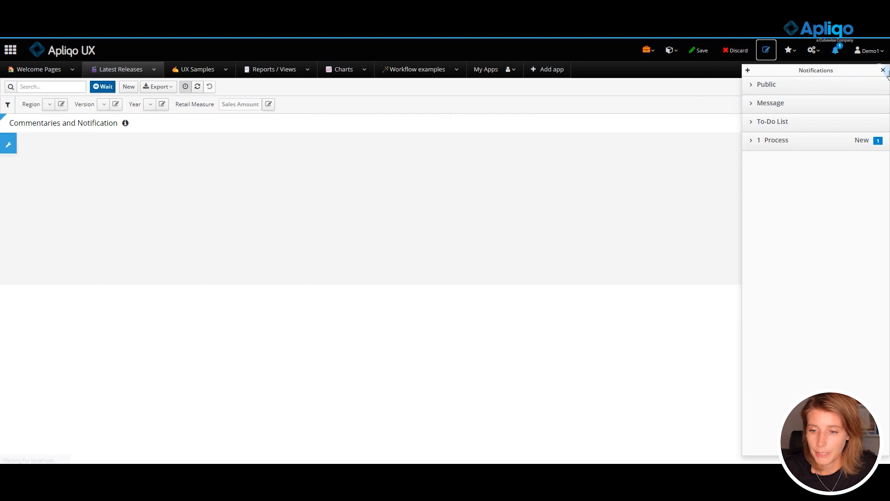
{"action": "left_click", "coordinate": [882, 70]}
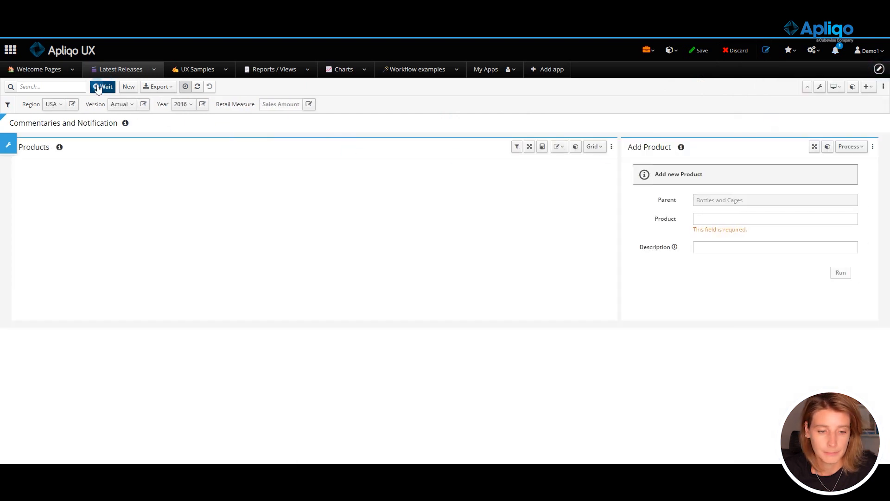
Confirm the Wait popup runs Bedrock.Server.Wait on UX_Demo with Run On-Click set to Yes
{"action": "left_click", "coordinate": [103, 87]}
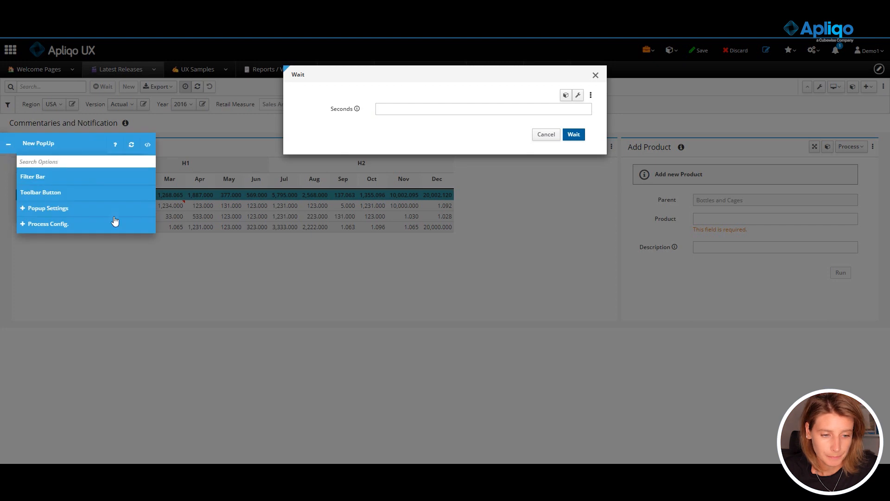
{"action": "mouse_move", "coordinate": [71, 227]}
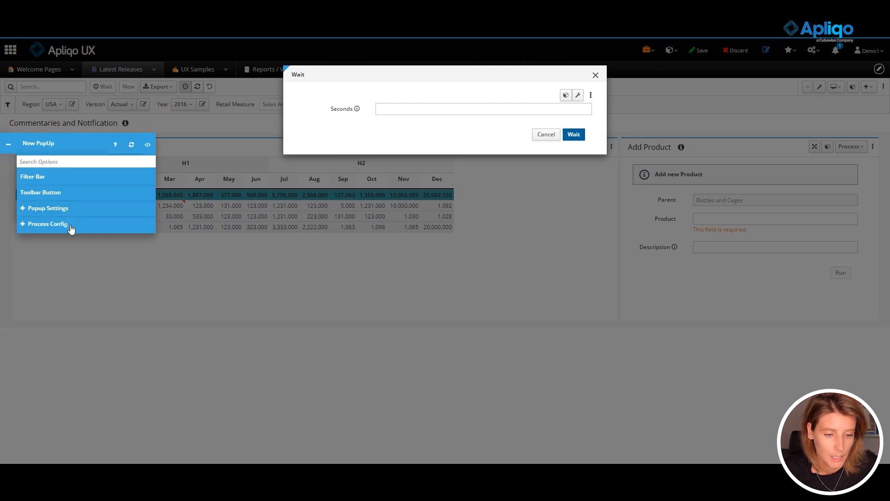
{"action": "left_click", "coordinate": [48, 223]}
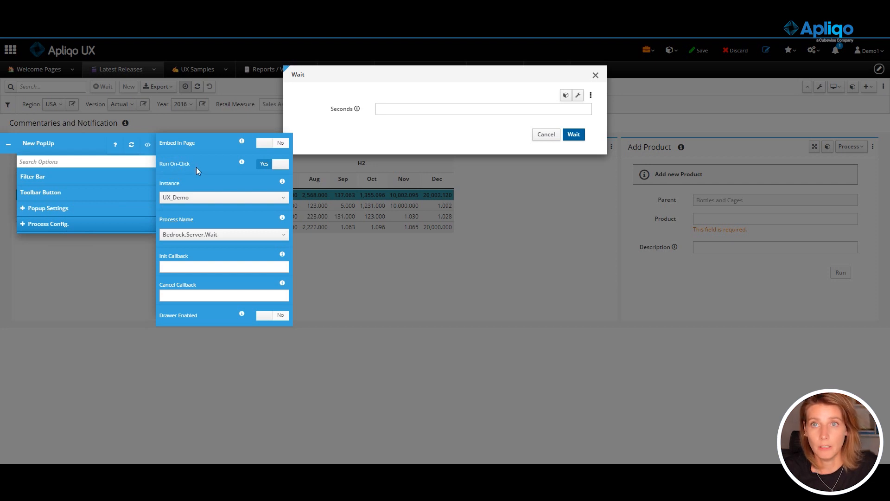
{"action": "left_click", "coordinate": [9, 144]}
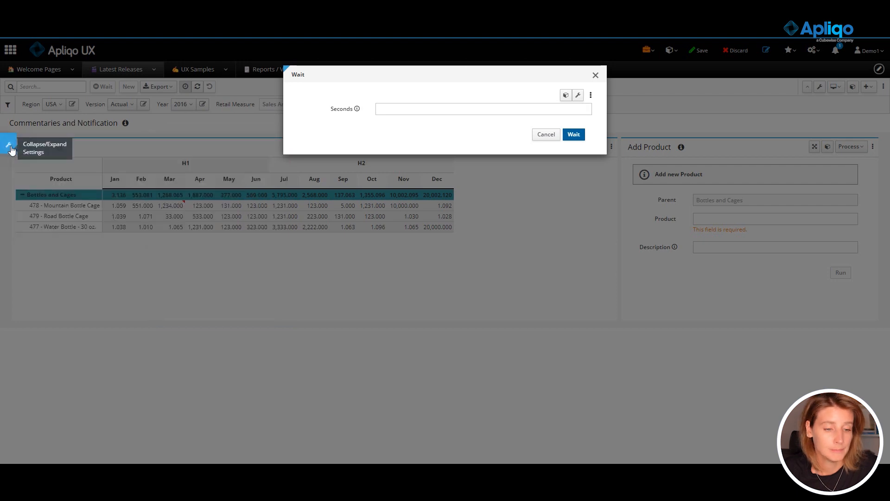